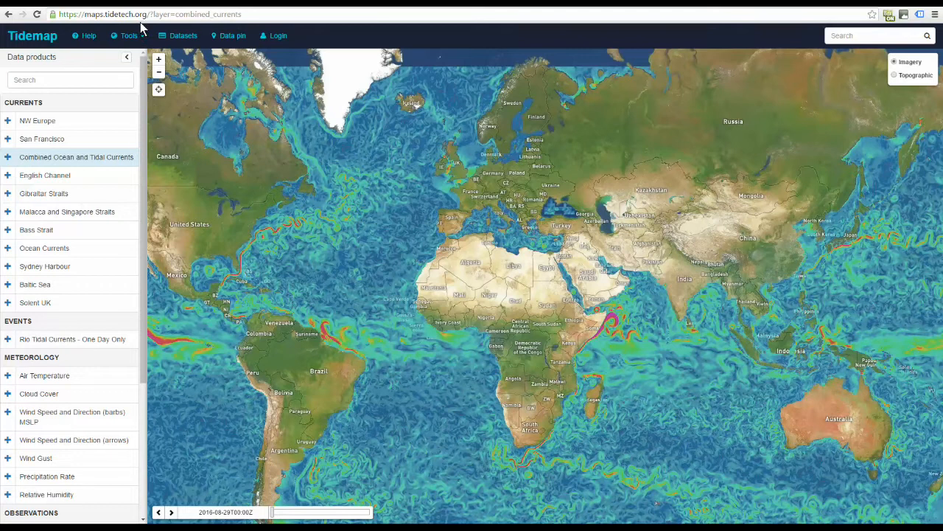
Step: Switch the map to the English Channel tidal currents layer around Guernsey, Jersey and Cotentin
left_click(45, 175)
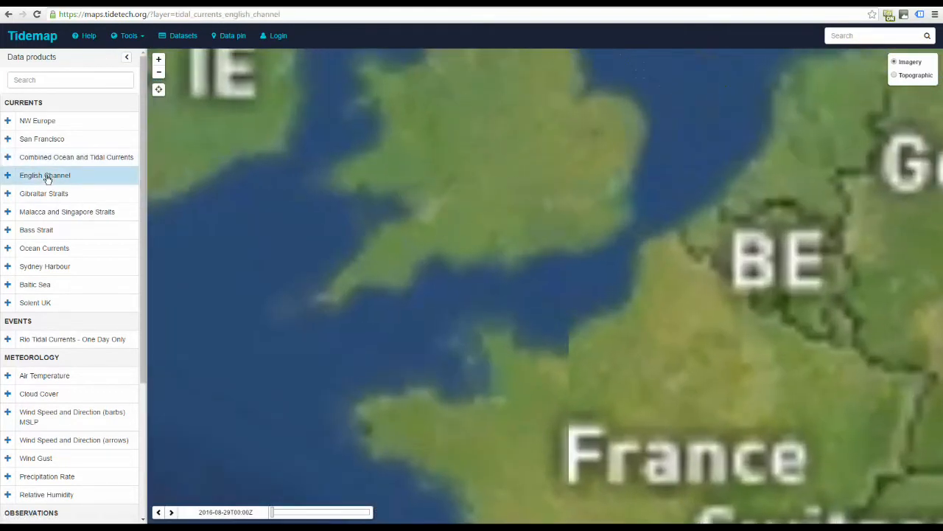
left_click(44, 174)
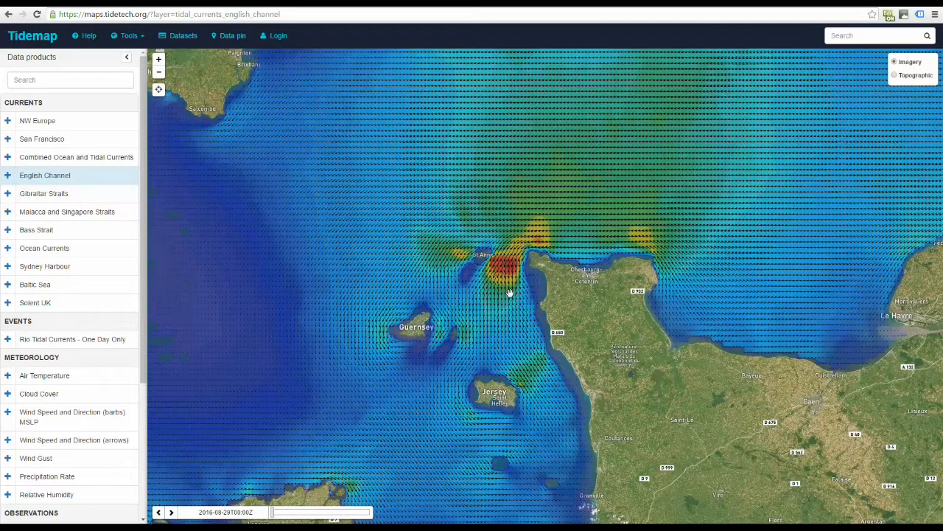
mouse_move(346, 384)
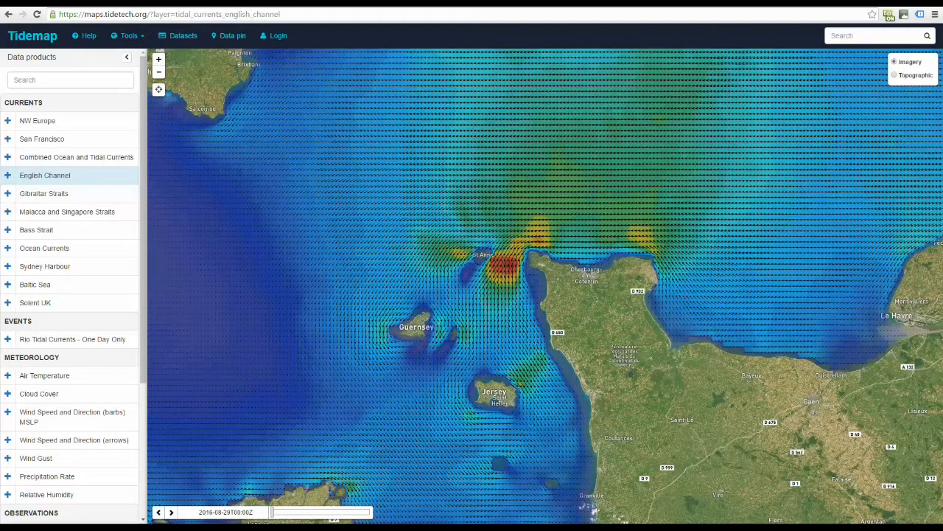
mouse_move(784, 363)
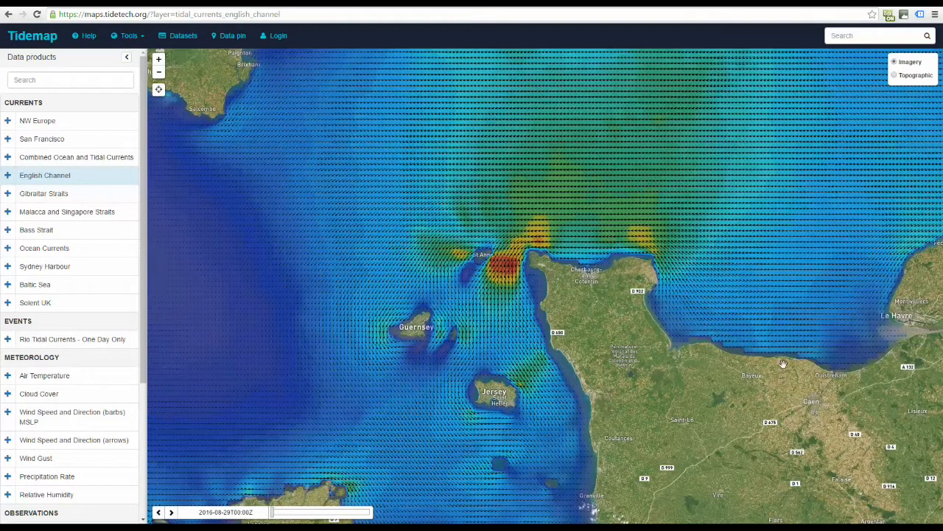
Step: Step the Channel current forecast forward to 2016-08-29T04:00Z
left_click(171, 512)
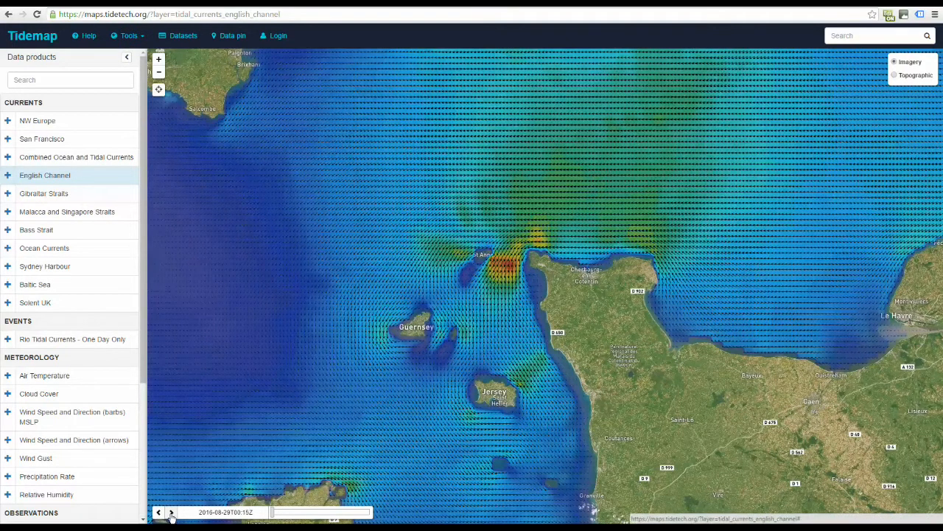
left_click(171, 512)
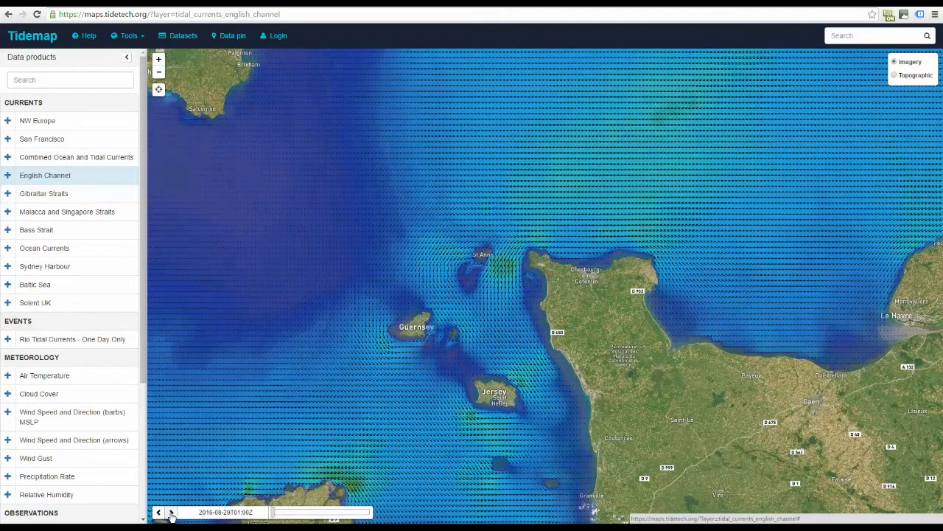
left_click(170, 512)
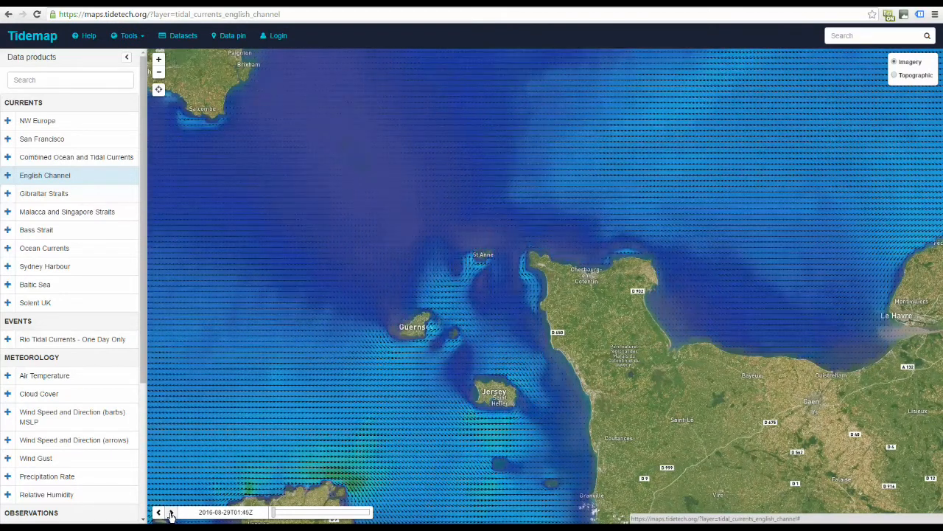
left_click(170, 512)
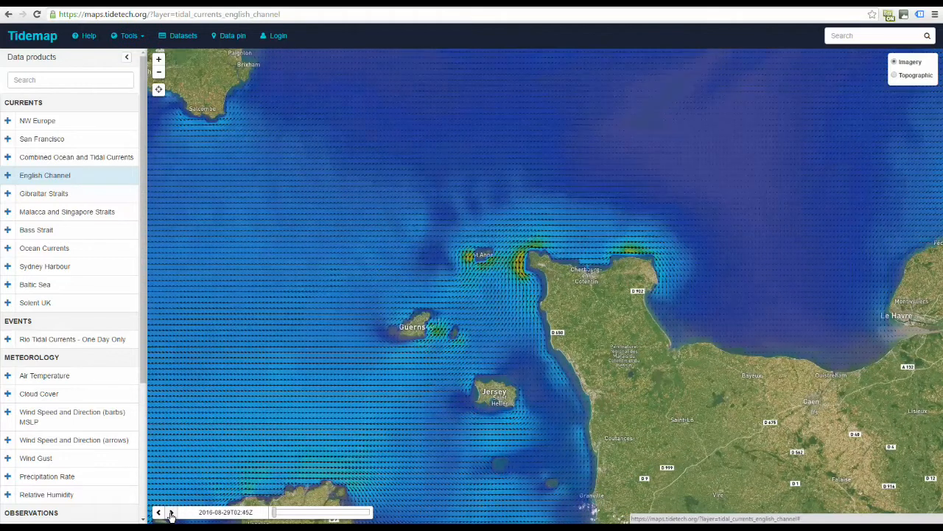
left_click(170, 512)
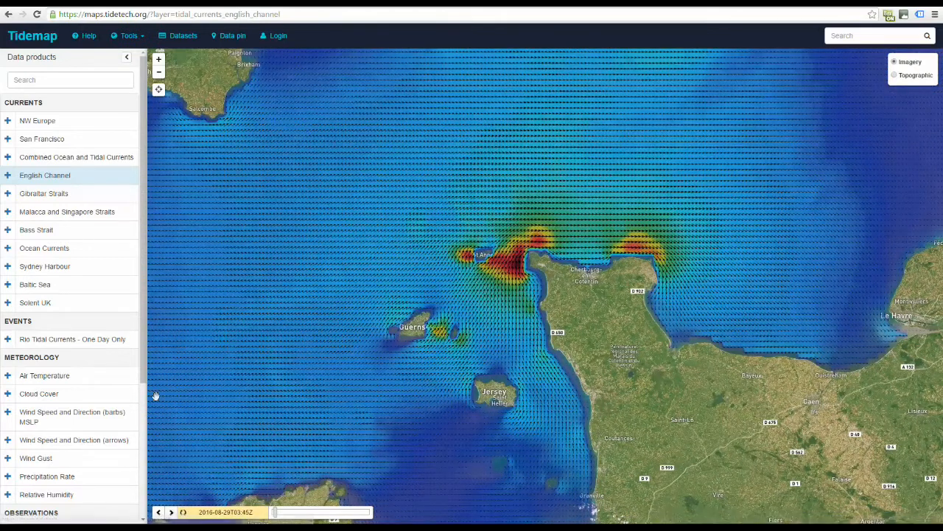
left_click(171, 512)
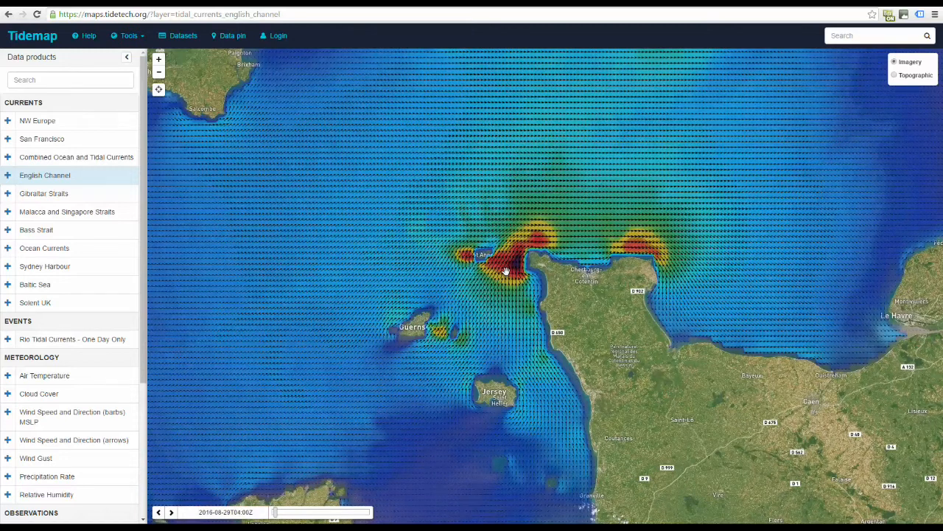
Step: Read current direction and speed off Cap de la Hague, mid-Channel, and north and west of Alderney
left_click(507, 259)
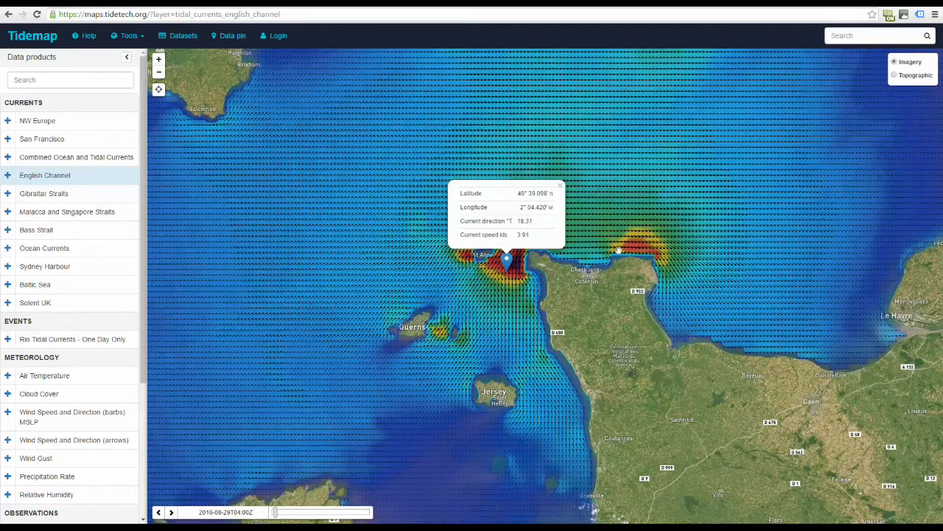
left_click(684, 199)
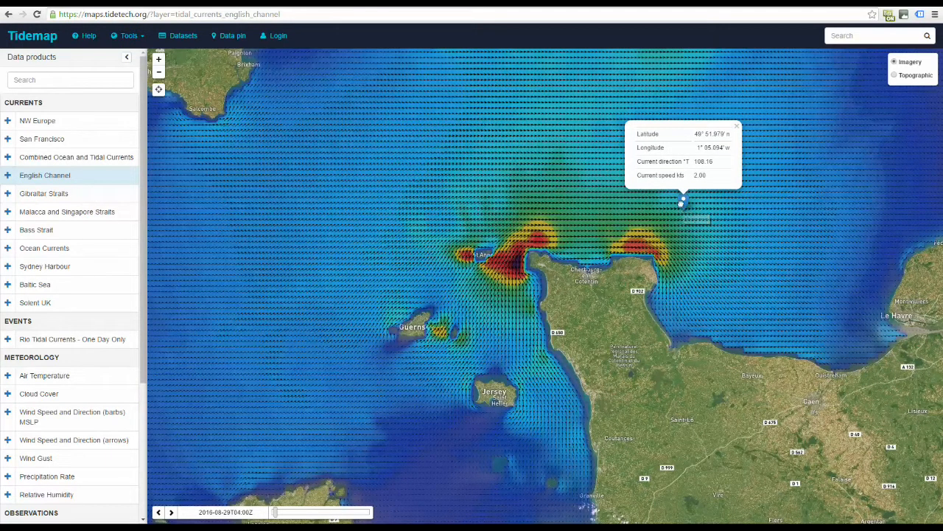
left_click(424, 216)
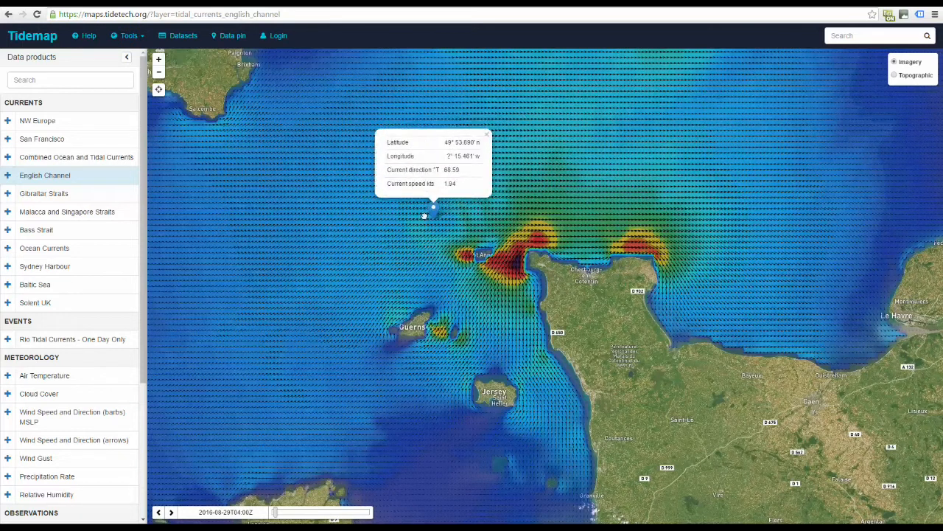
left_click(377, 279)
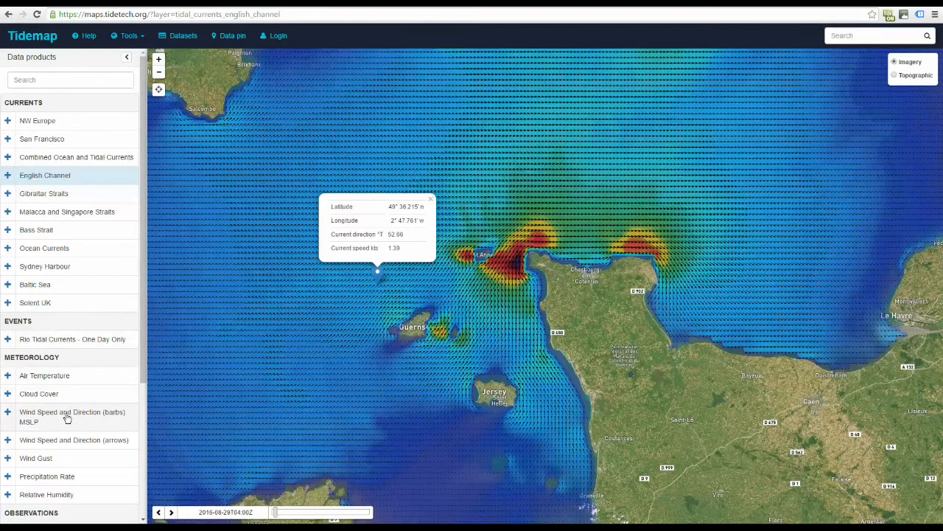
Step: Show the wind barbs and MSLP layer, then go to the Tidetech homepage
left_click(72, 416)
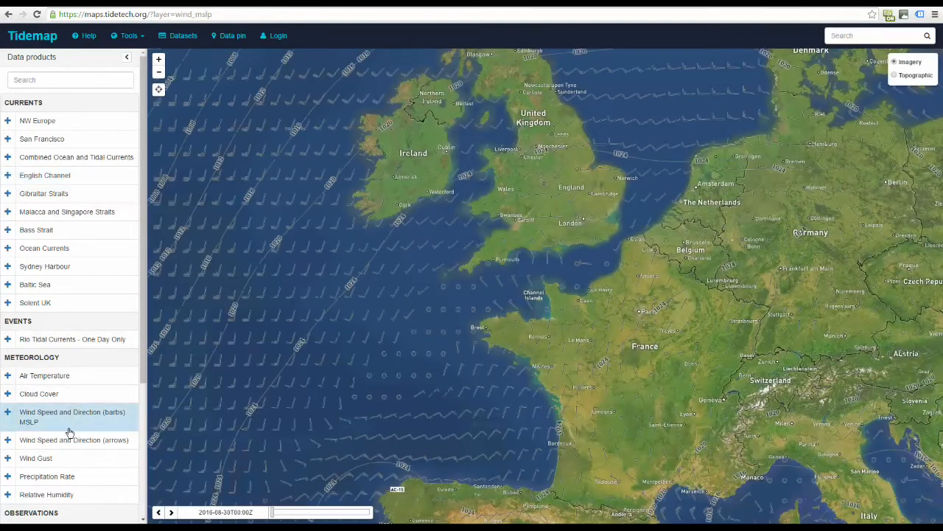
left_click(74, 439)
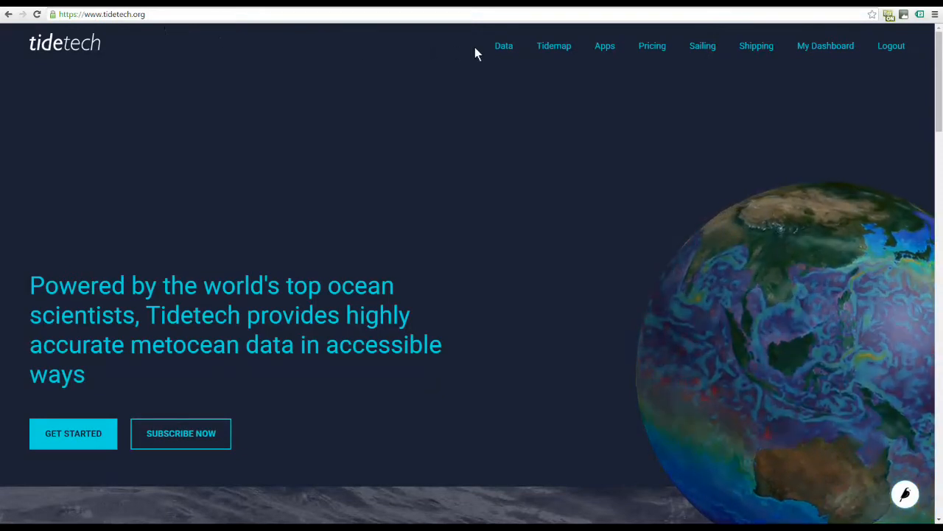
Step: Scroll the data catalogue to English Channel Currents and open its download page
left_click(503, 45)
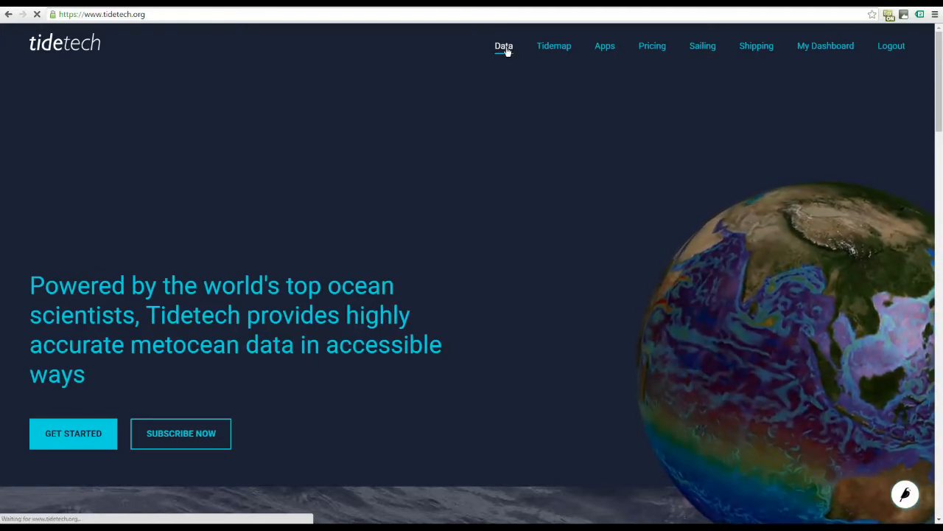
left_click(503, 46)
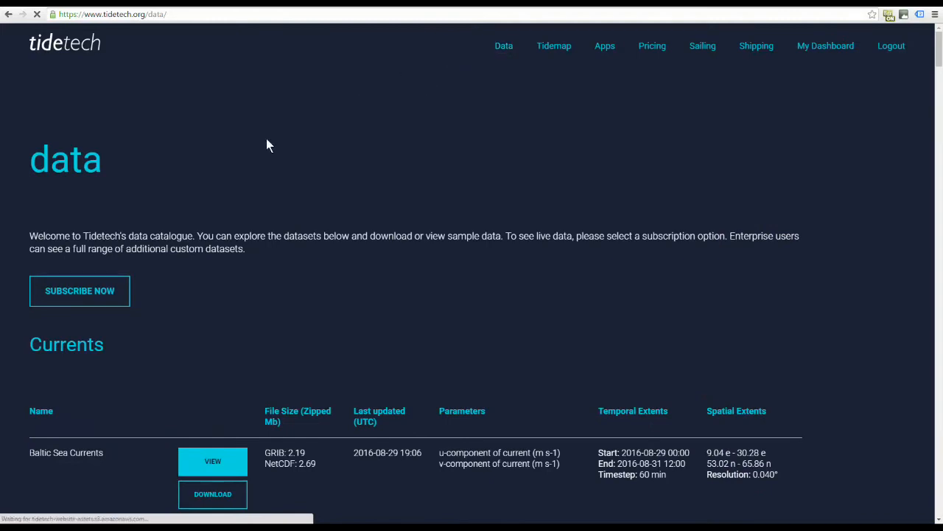
scroll("down", 3)
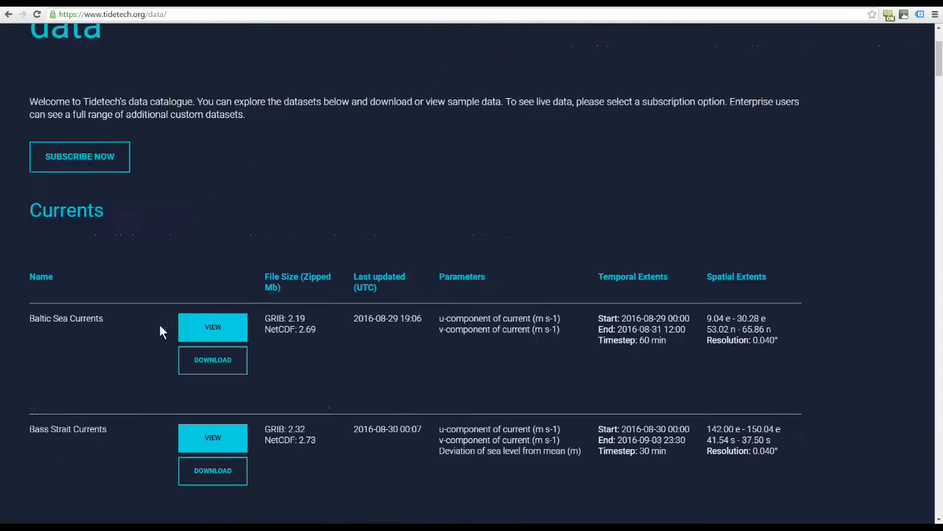
scroll("down", 3)
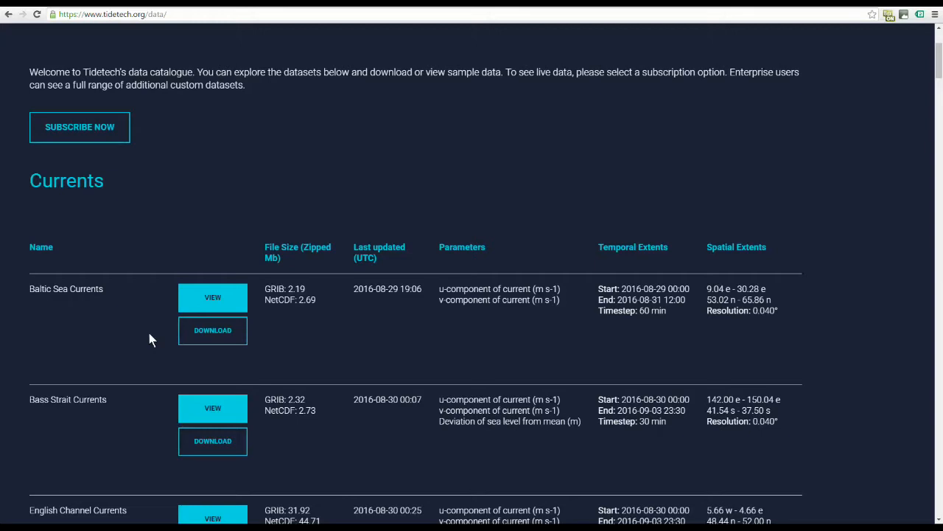
scroll("down", 3)
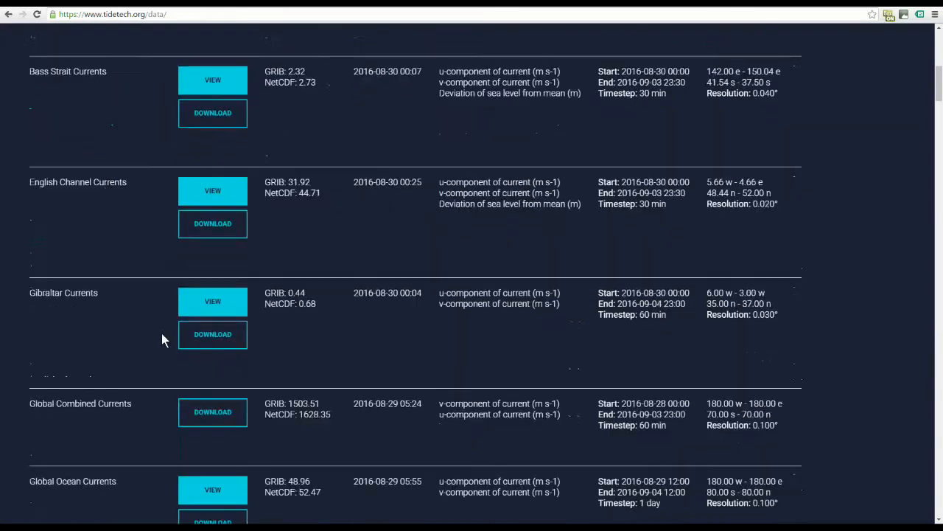
mouse_move(212, 224)
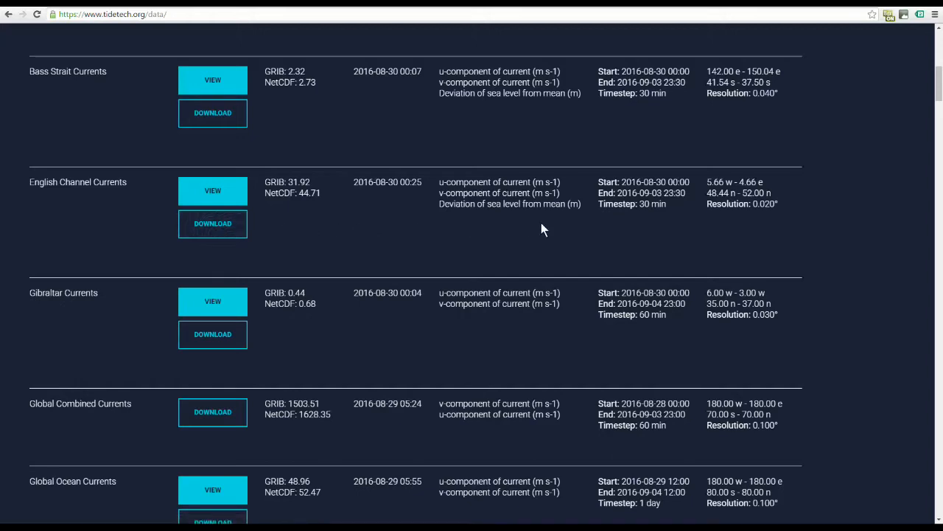
mouse_move(472, 226)
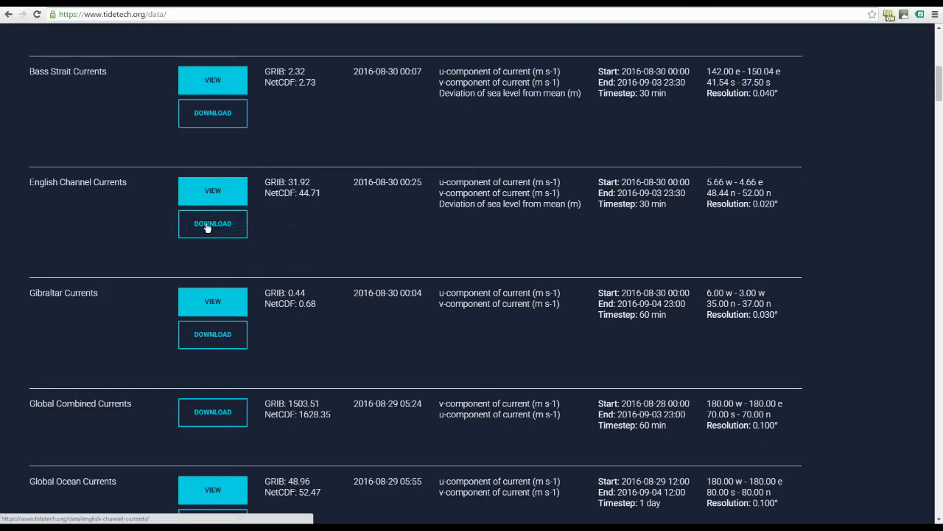
left_click(212, 224)
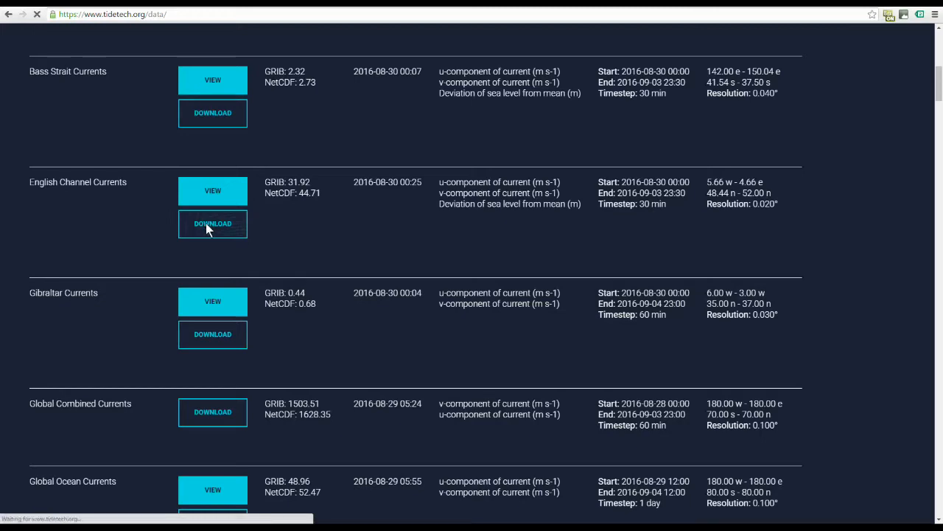
Step: Set the English Channel Currents download format back to zipped GRIB after trying NetCDF
left_click(213, 224)
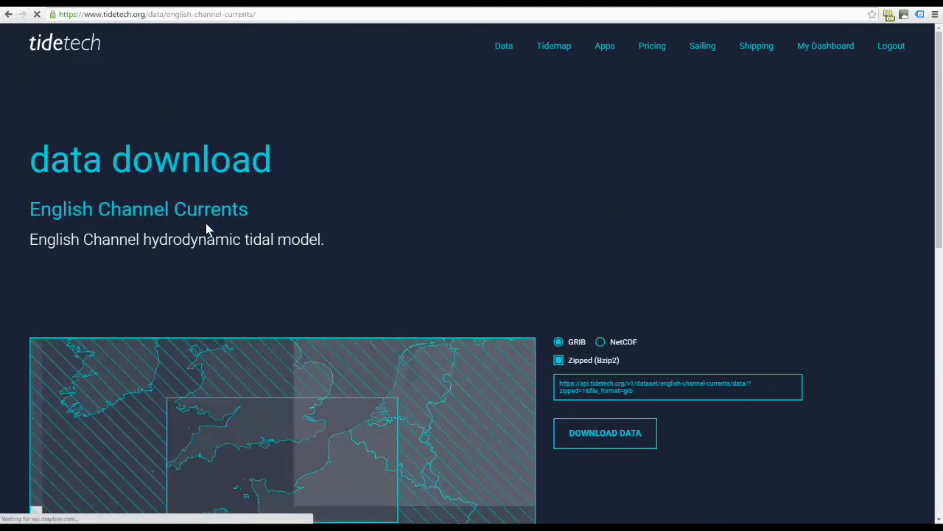
scroll("down", 3)
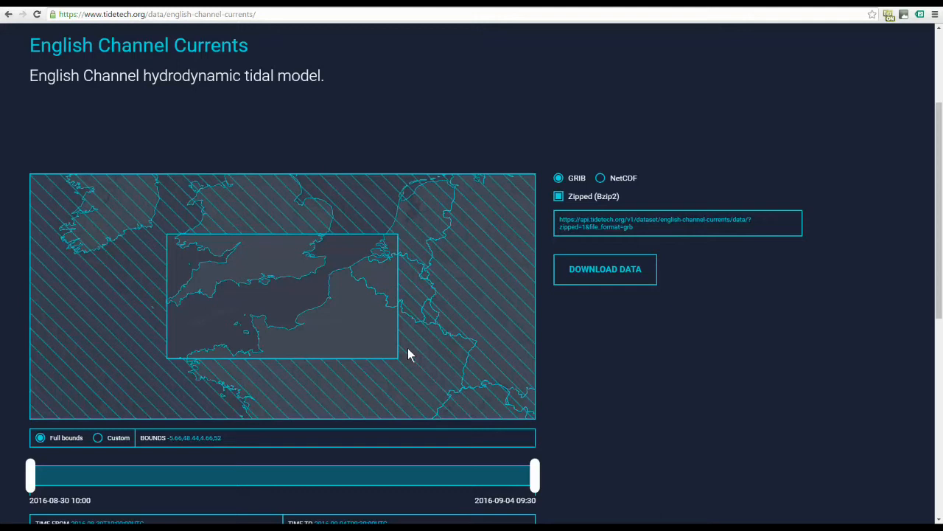
mouse_move(559, 237)
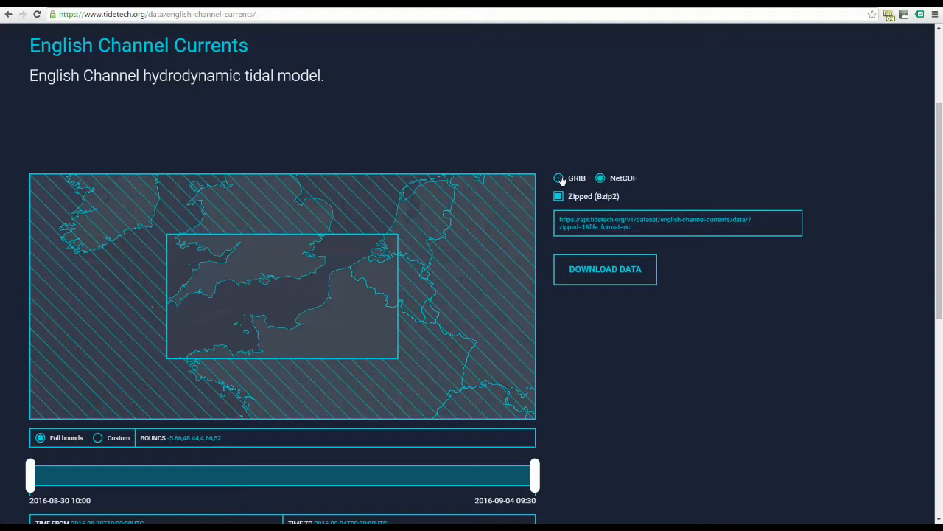
left_click(559, 178)
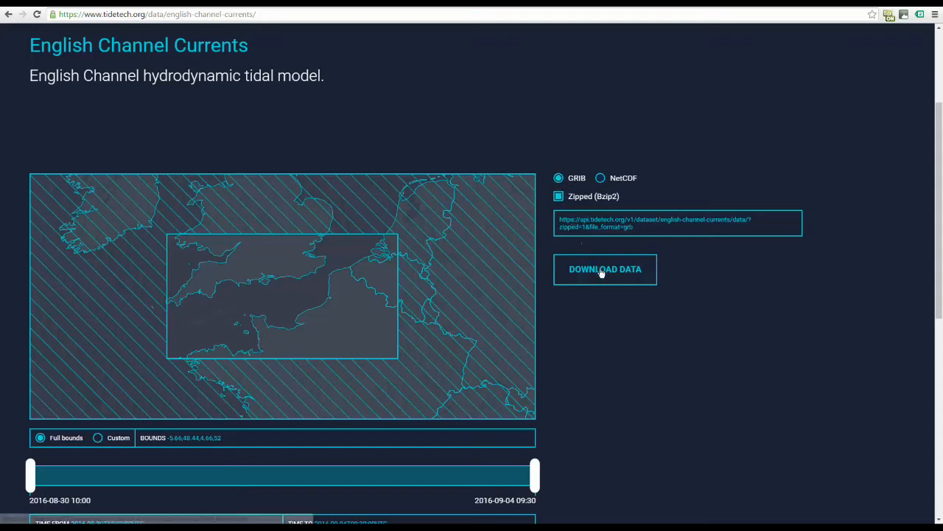
mouse_move(227, 393)
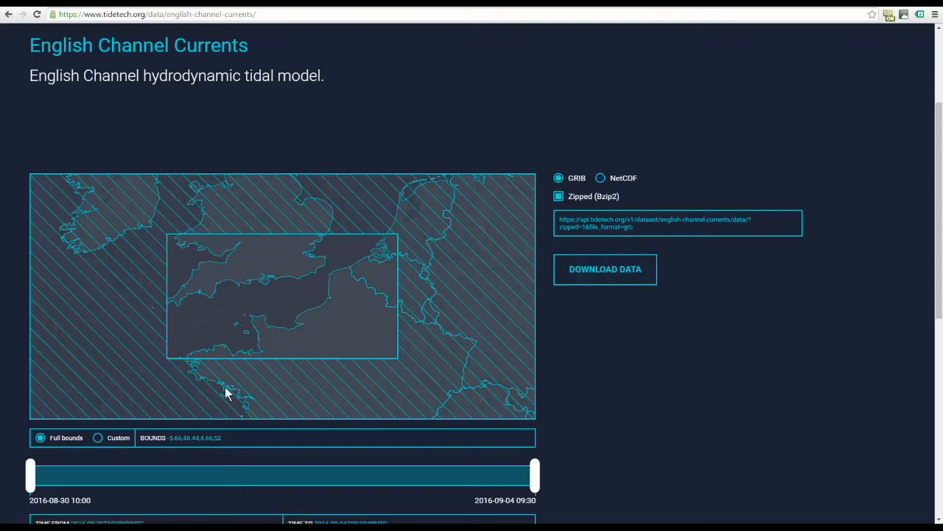
Step: Draw a custom central Channel area and shorten the time range to end 31 August
left_click(98, 437)
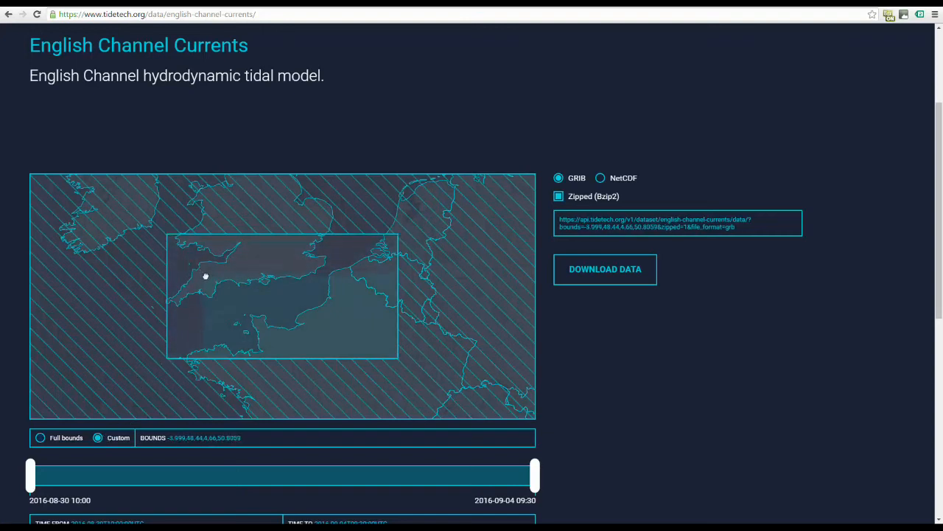
left_click_drag(206, 276, 342, 360)
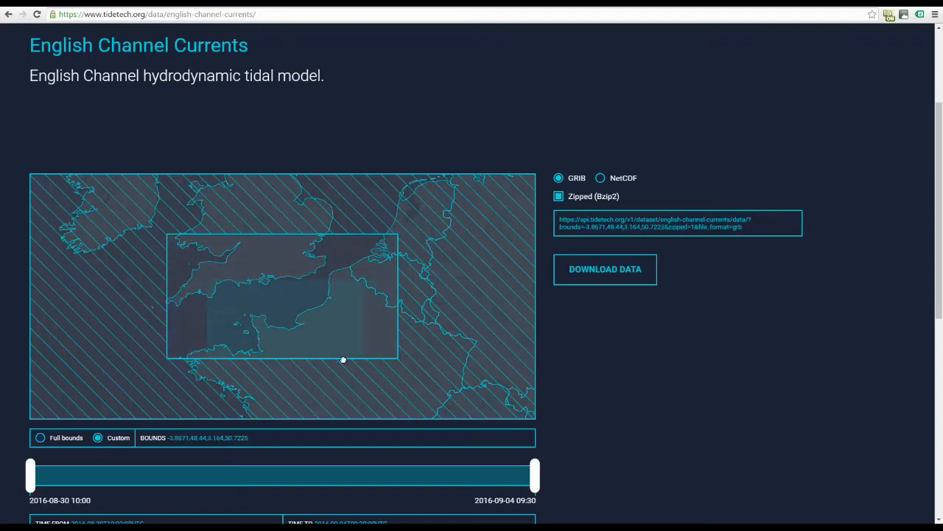
left_click_drag(343, 360, 293, 359)
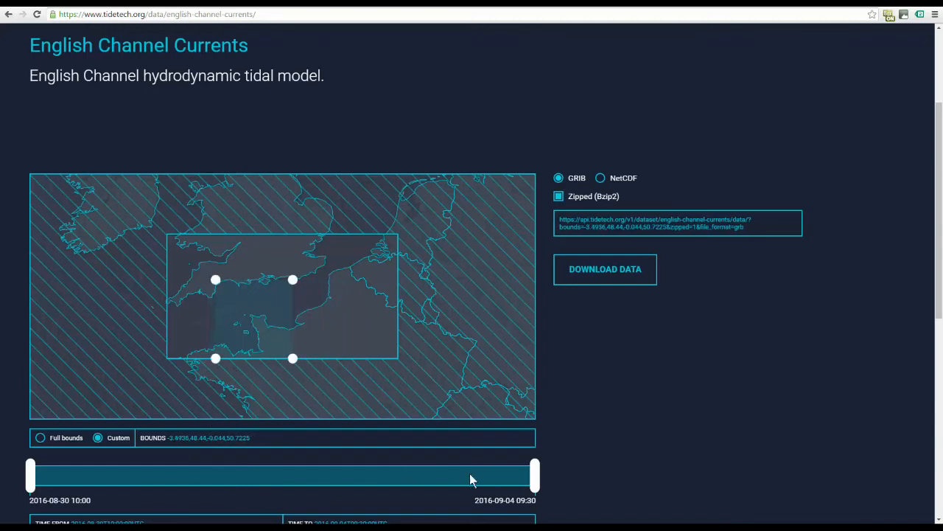
left_click_drag(535, 475, 250, 476)
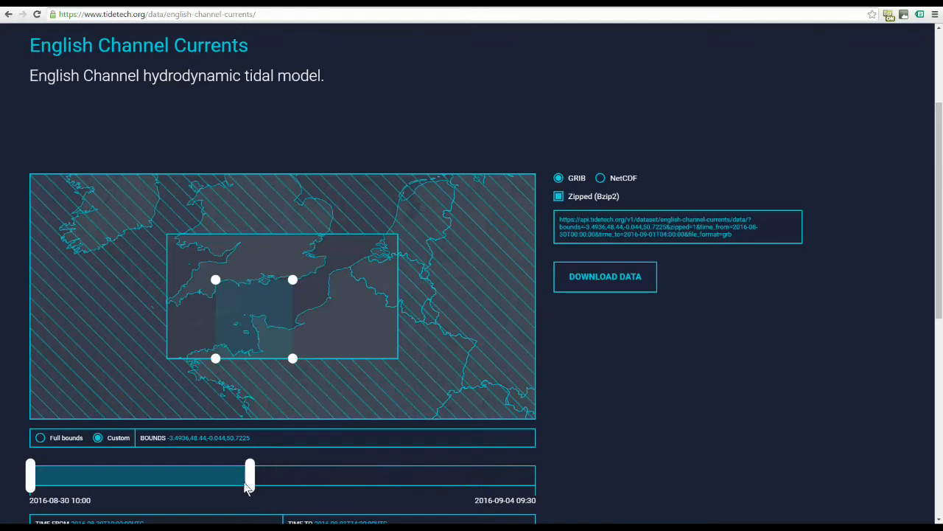
left_click_drag(251, 473, 208, 473)
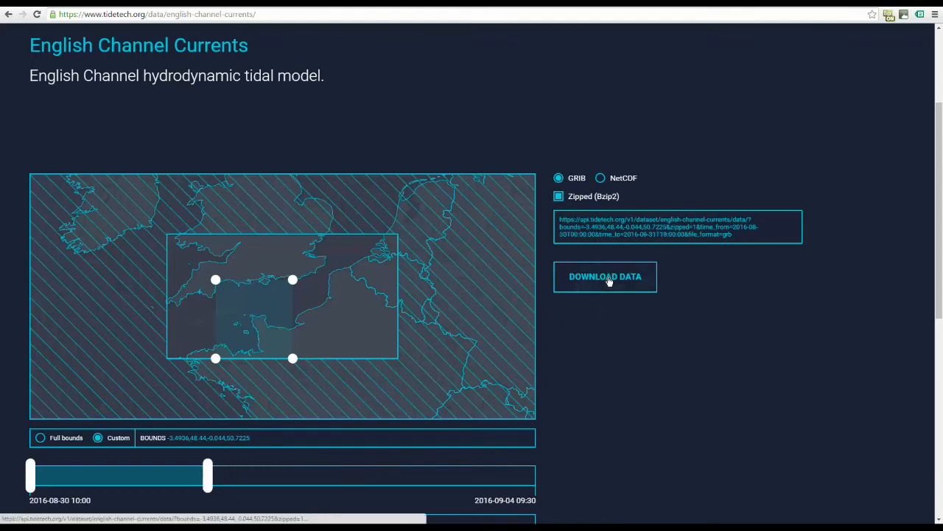
Step: Request the customised English Channel Currents download until the zipped GRIB save dialog appears
left_click(605, 276)
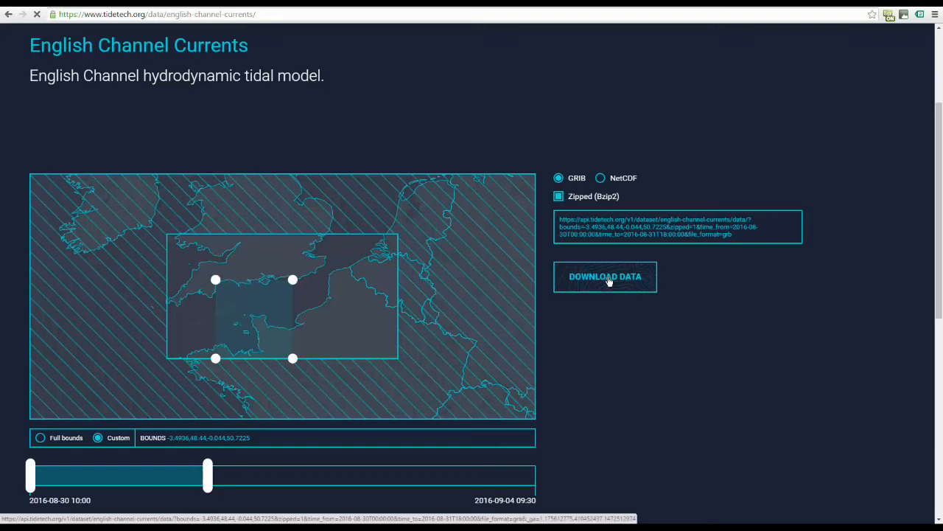
left_click(605, 277)
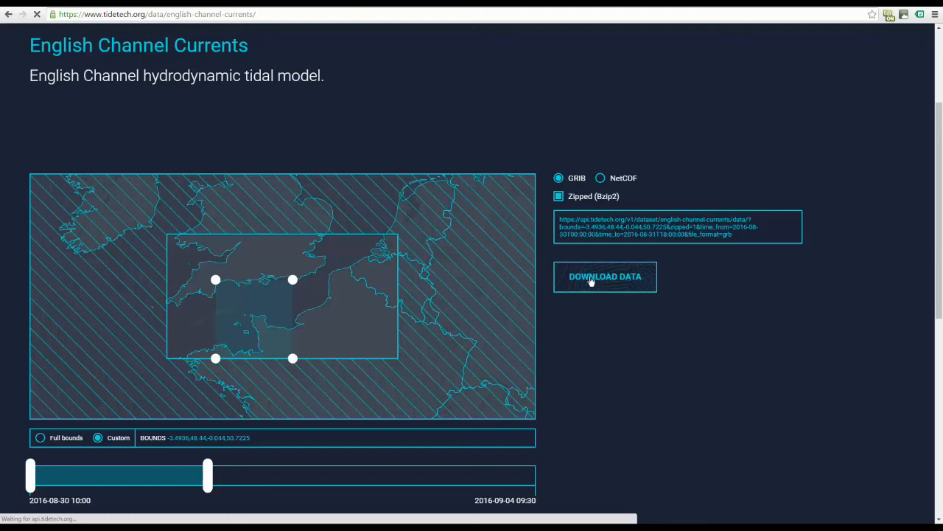
left_click(605, 275)
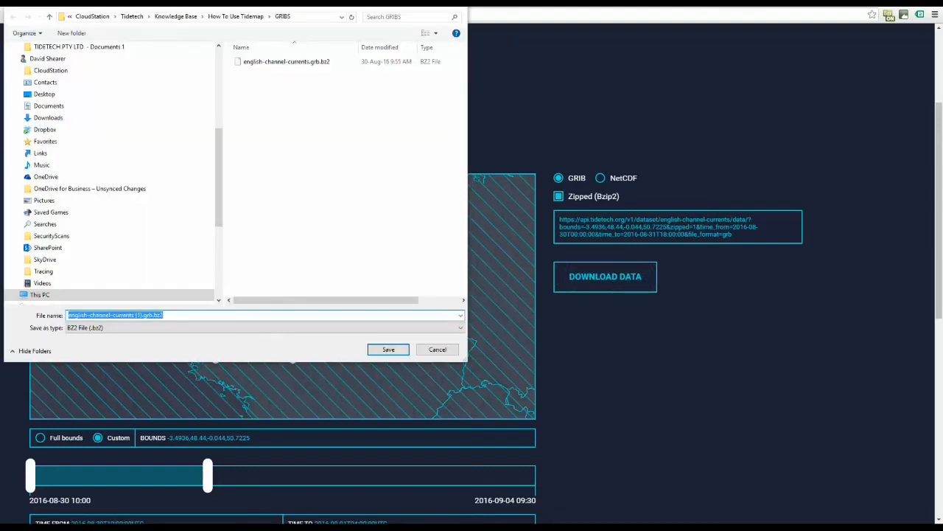